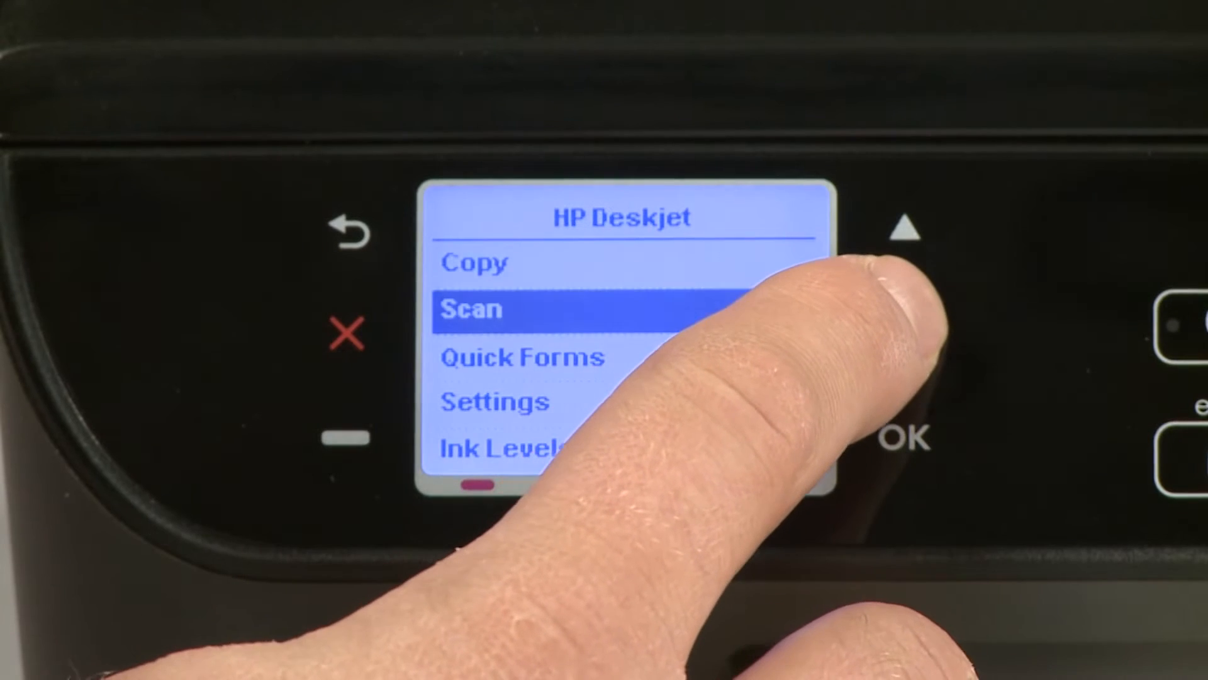
Step: Open the printer's Settings menu and move the selection to Tools
{"action": "left_click", "coordinate": [909, 428]}
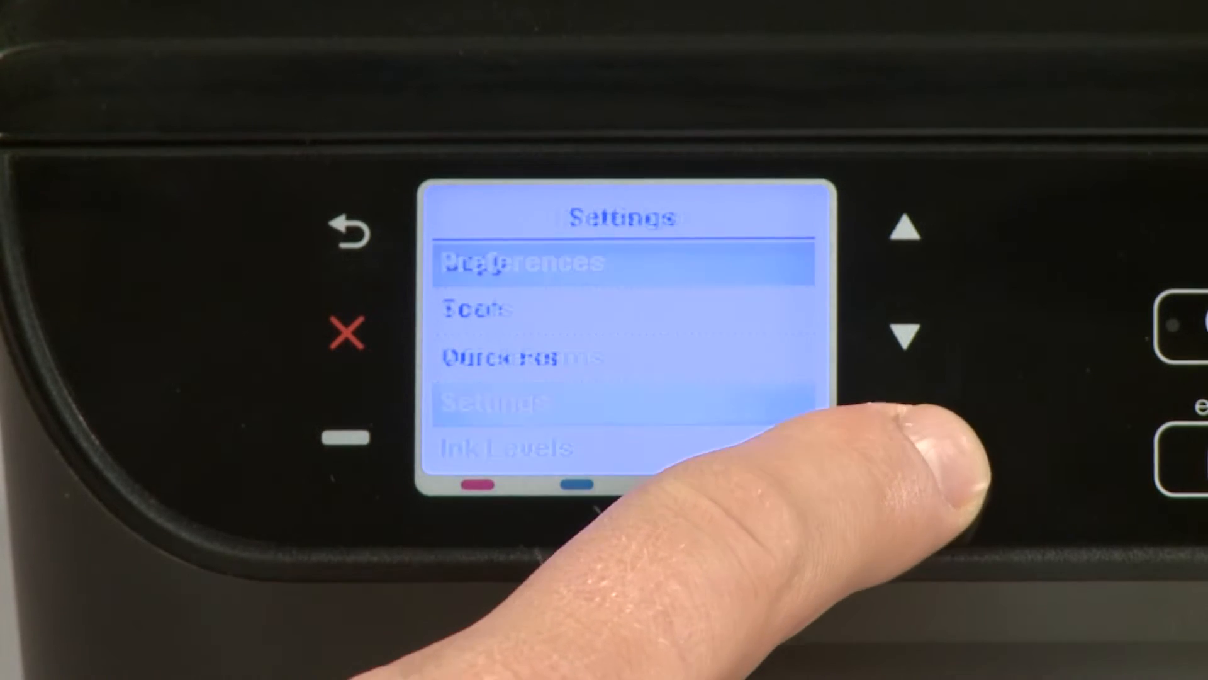
{"action": "left_click", "coordinate": [909, 334]}
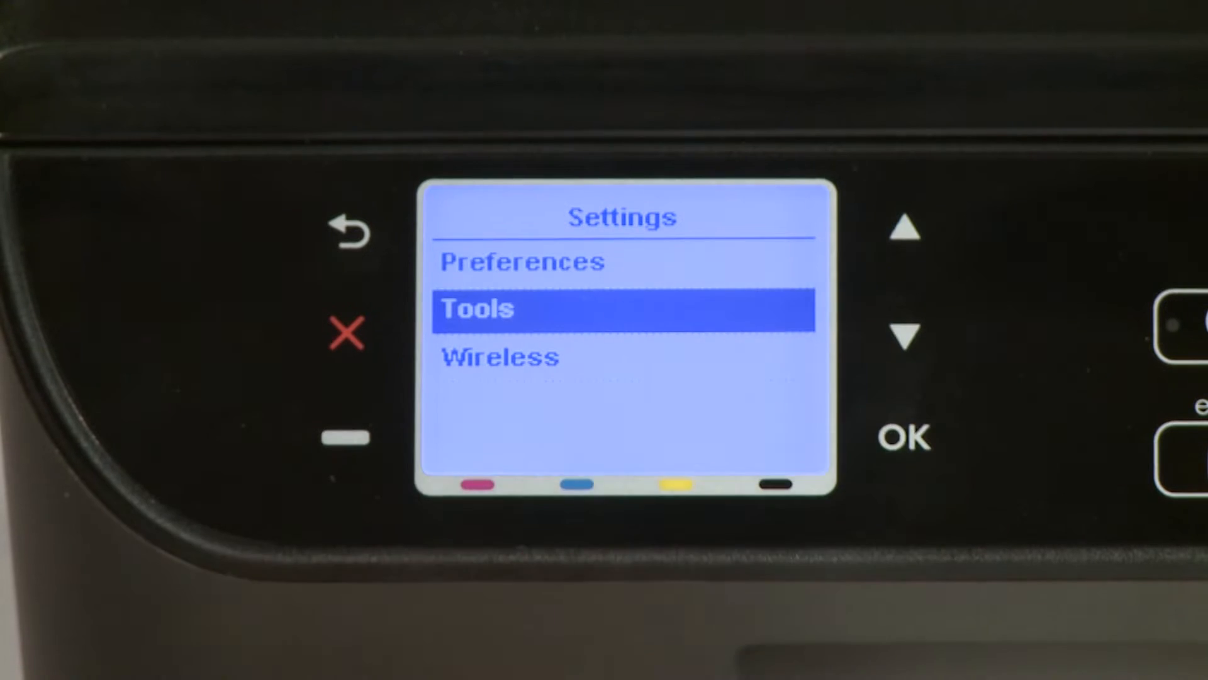
{"action": "left_click", "coordinate": [905, 436]}
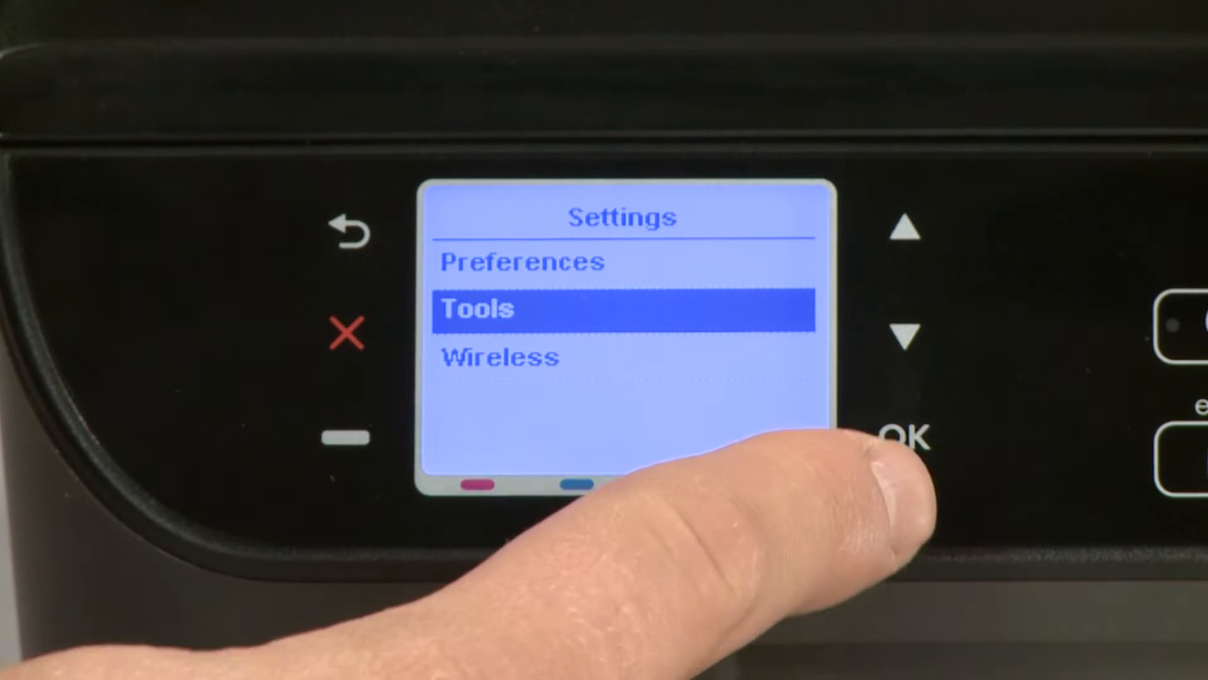
Step: Confirm Tools to reach and print the Printer Status Report
{"action": "left_click", "coordinate": [907, 430]}
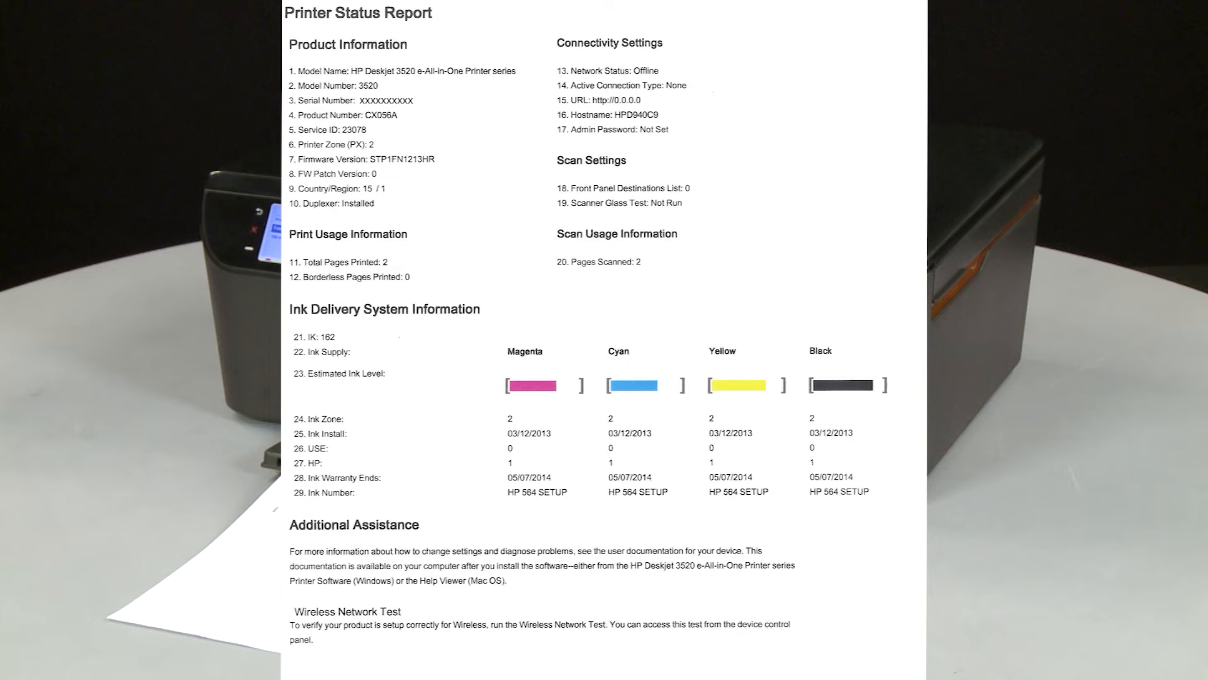